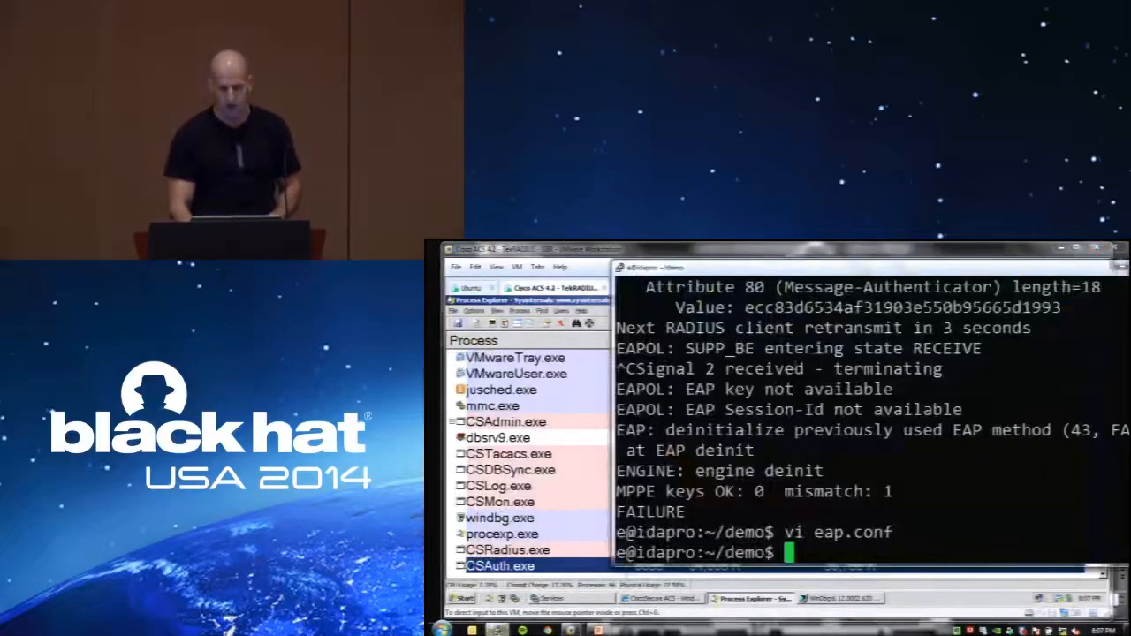
- Clear the SSH terminal of the previous EAP run's output
{"action": "type", "text": "cle"}
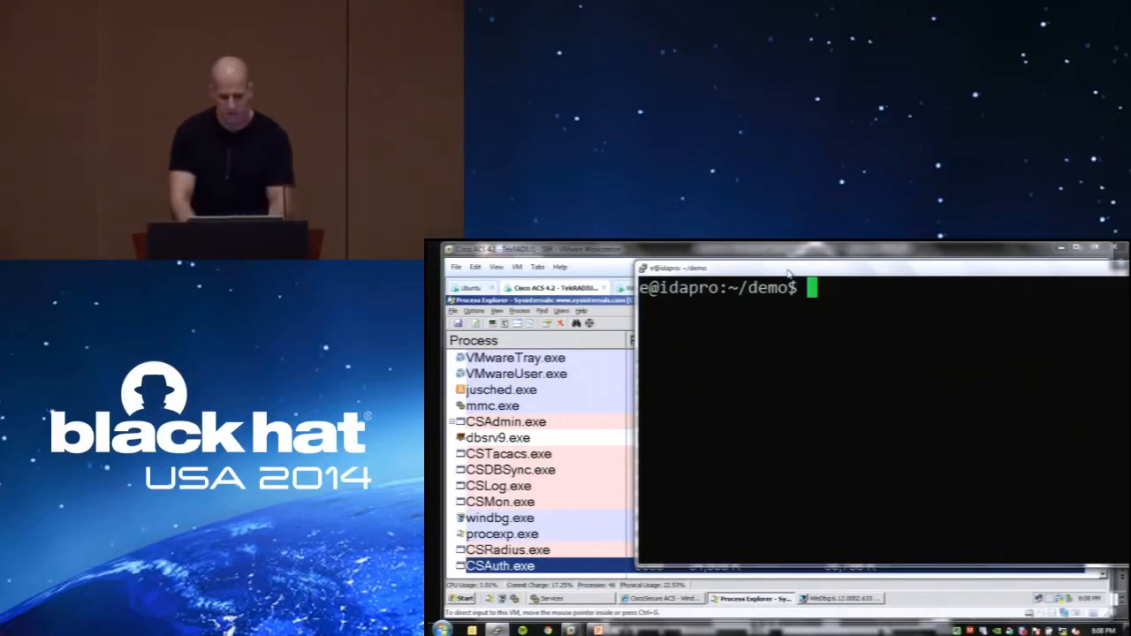
- Open eap.conf in vi and pad the identity value with about 60 A characters
{"action": "type", "text": "vi eap"}
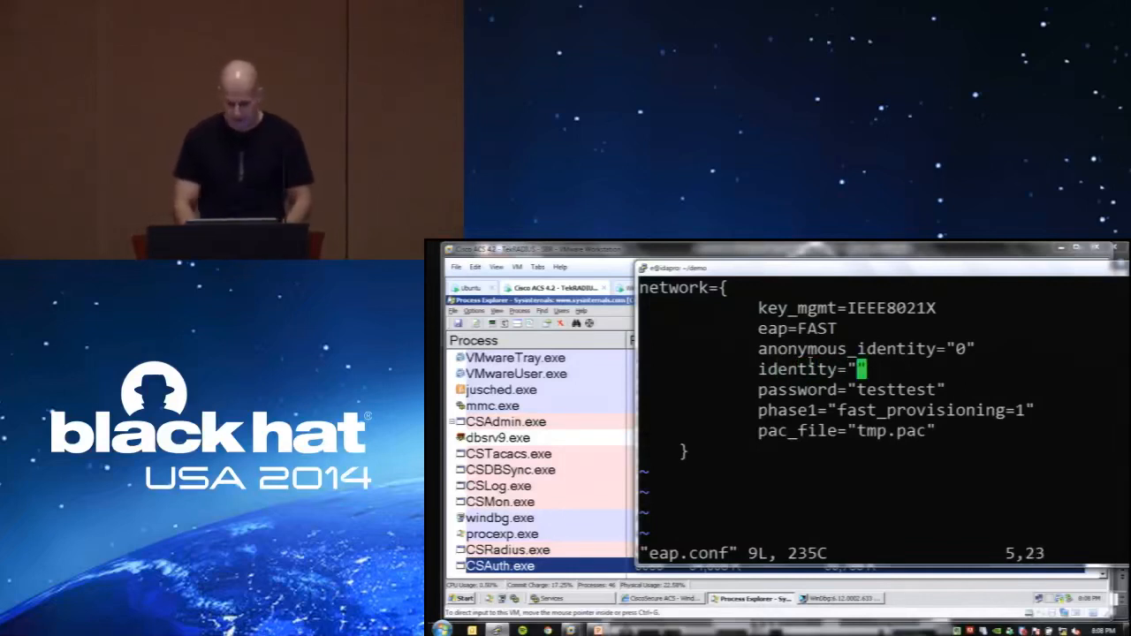
{"action": "type", "text": "AAAAAAAAAA"}
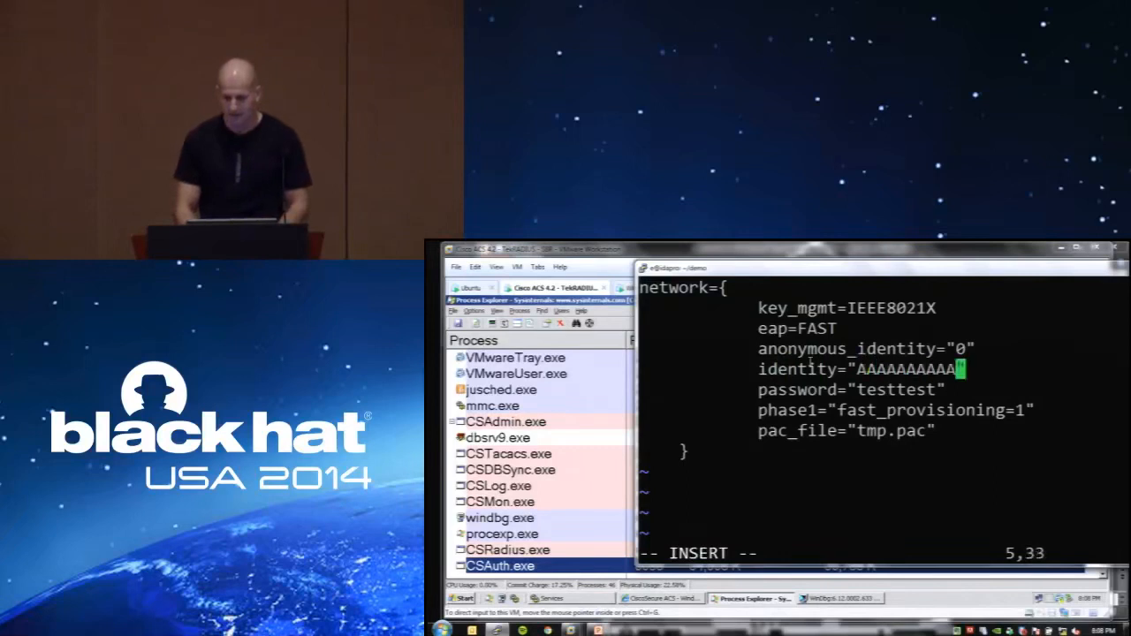
{"action": "type", "text": "AAAAAAAAAAAAAAAAAAAAAAAAAAAAAAAAAAAAAAAA"}
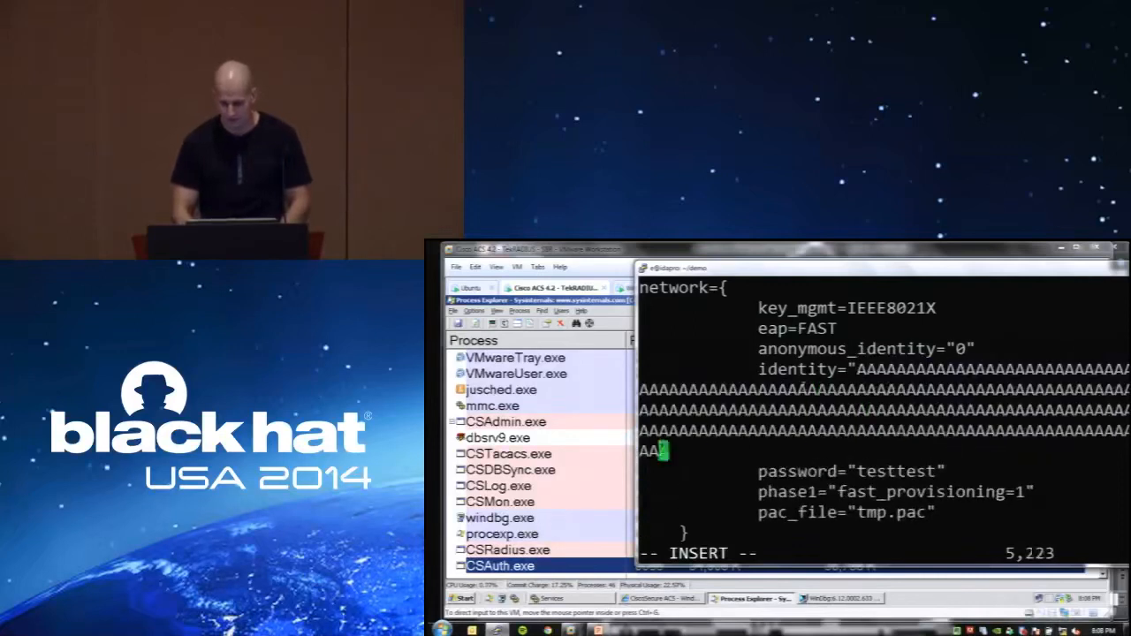
{"action": "type", "text": "AAAAAAAAAA"}
{"action": "type", "text": "./orly.sh"}
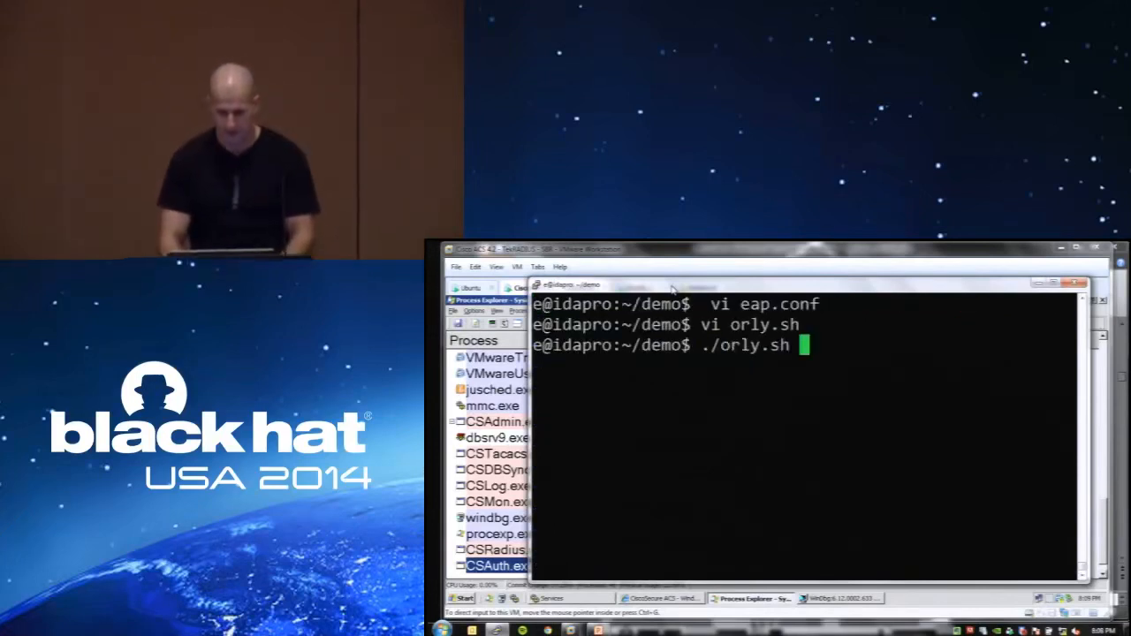
- Run ./orly.sh with eap.conf as the argument to fuzz the RADIUS server
{"action": "type", "text": "eap.c"}
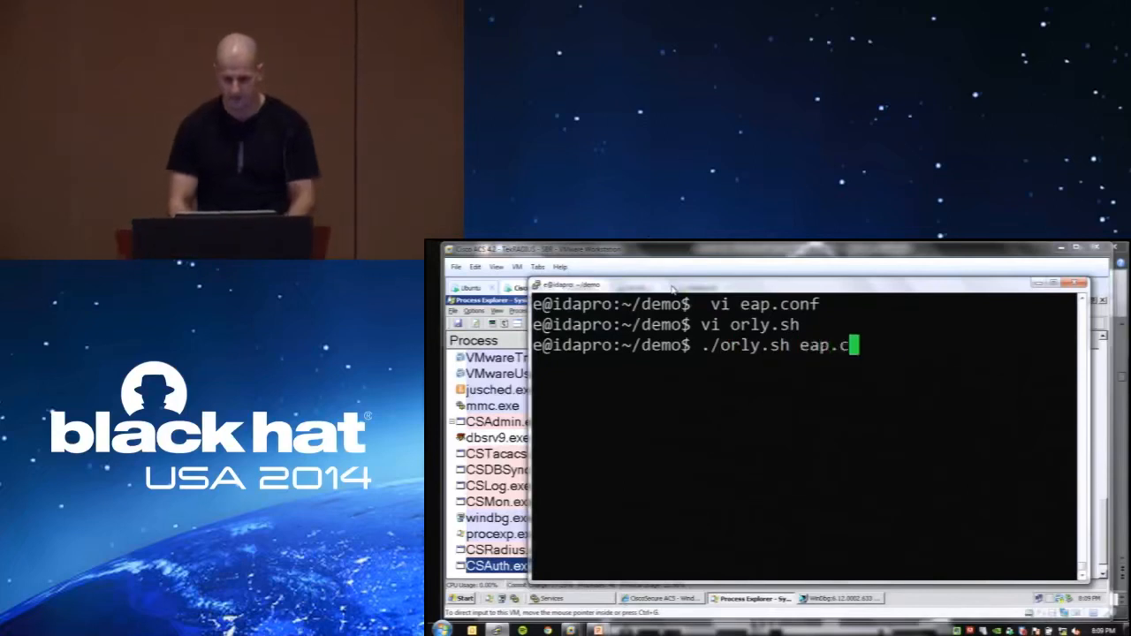
{"action": "key", "text": "Return"}
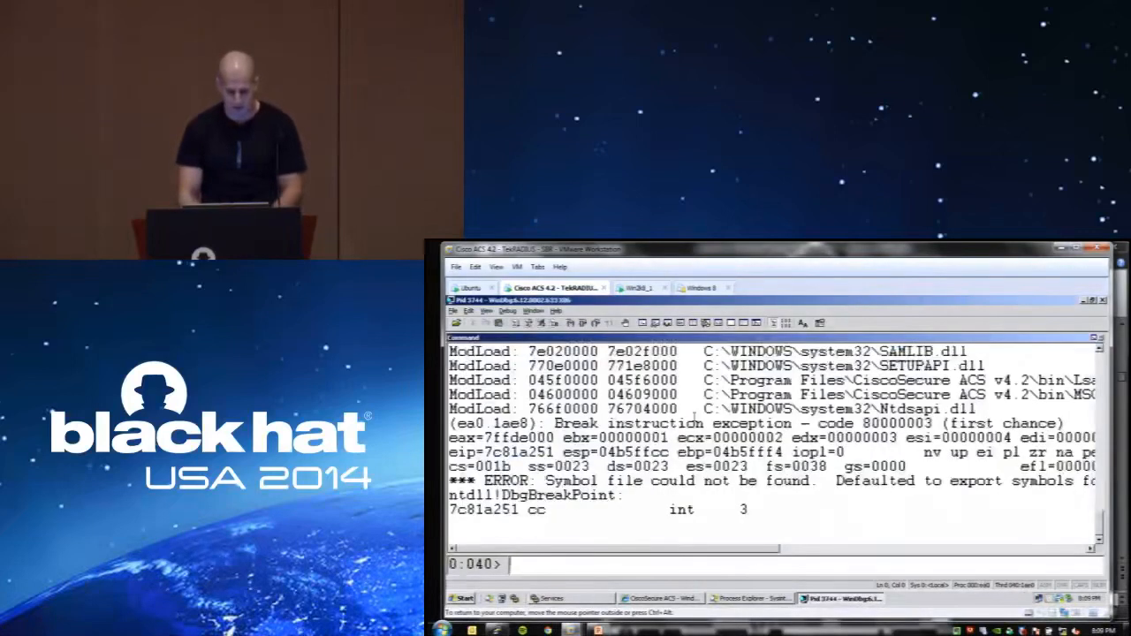
- Enter g in WinDbg to resume the Cisco ACS process
{"action": "type", "text": "g"}
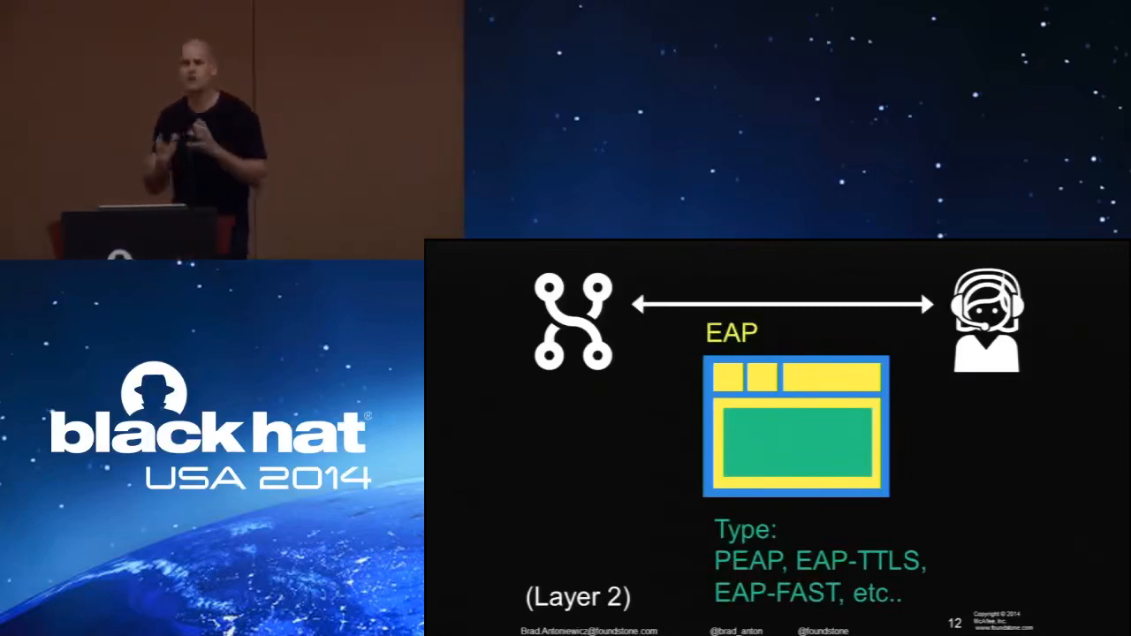
- Advance from the EAP types slide to the impersonation slide
{"action": "key", "text": "right"}
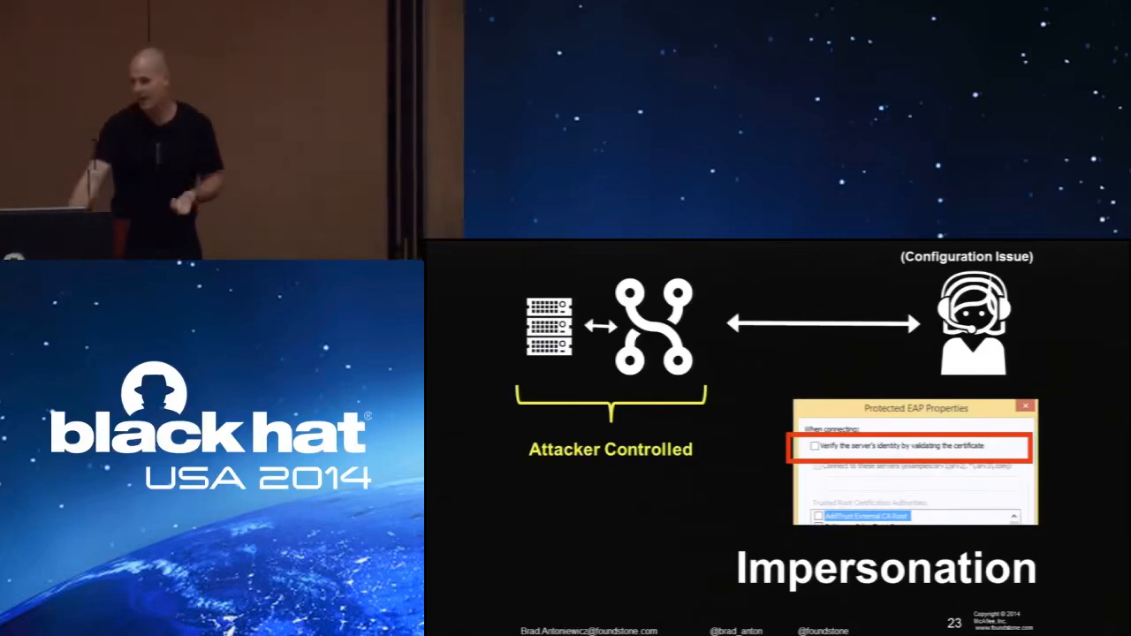
- Advance past the Impersonation slide toward the hostapd-wpe slide
{"action": "key", "text": "right"}
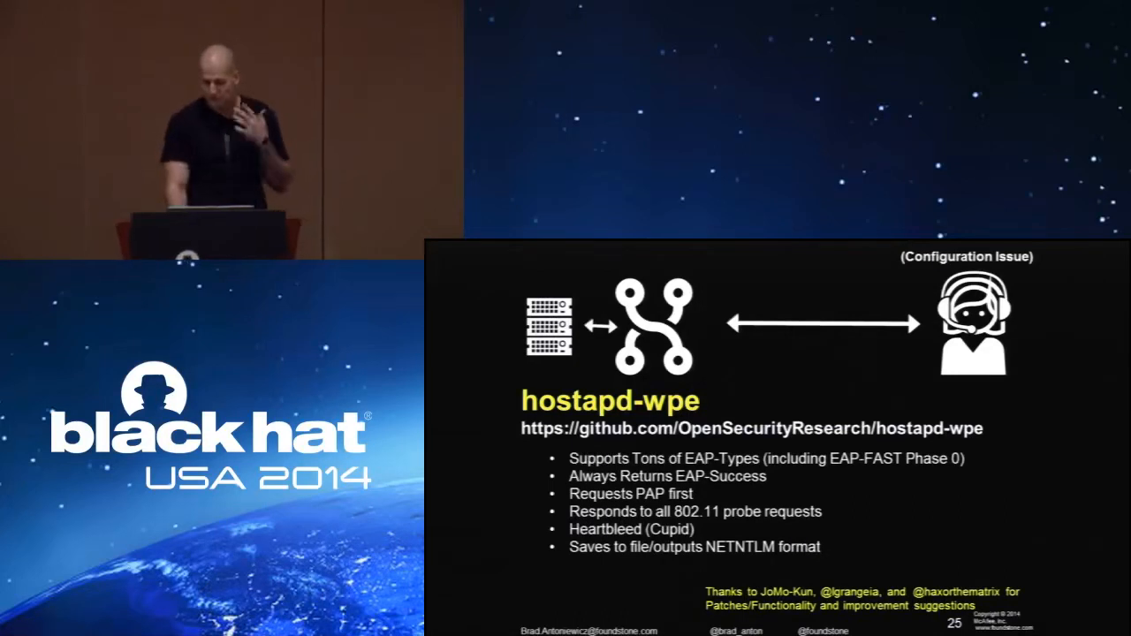
{"action": "key", "text": "Right"}
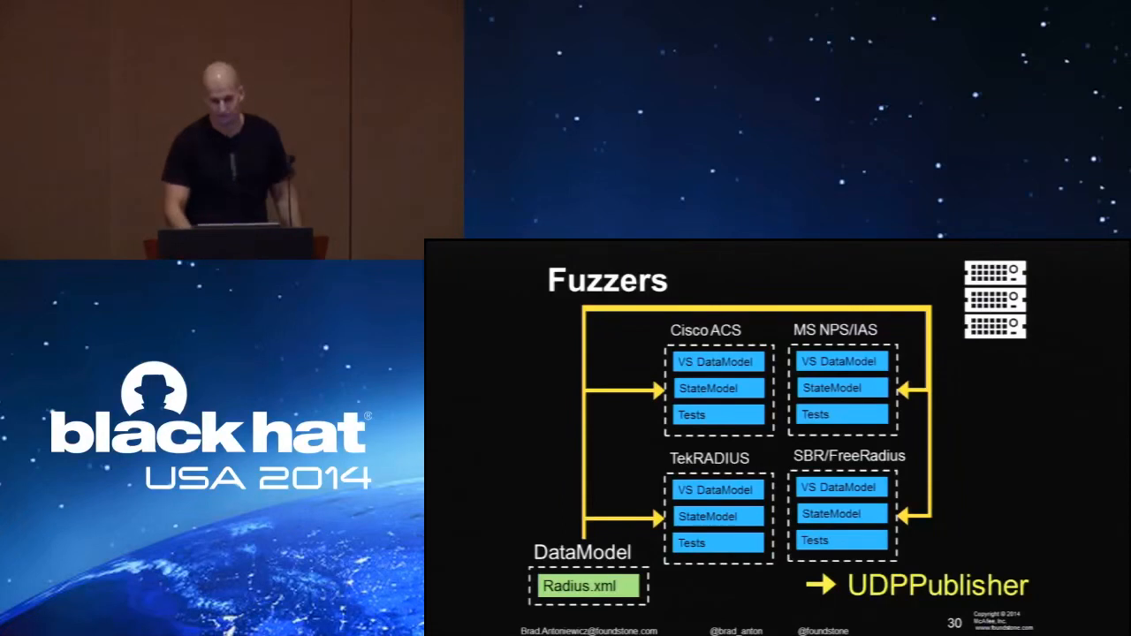
{"action": "key", "text": "right"}
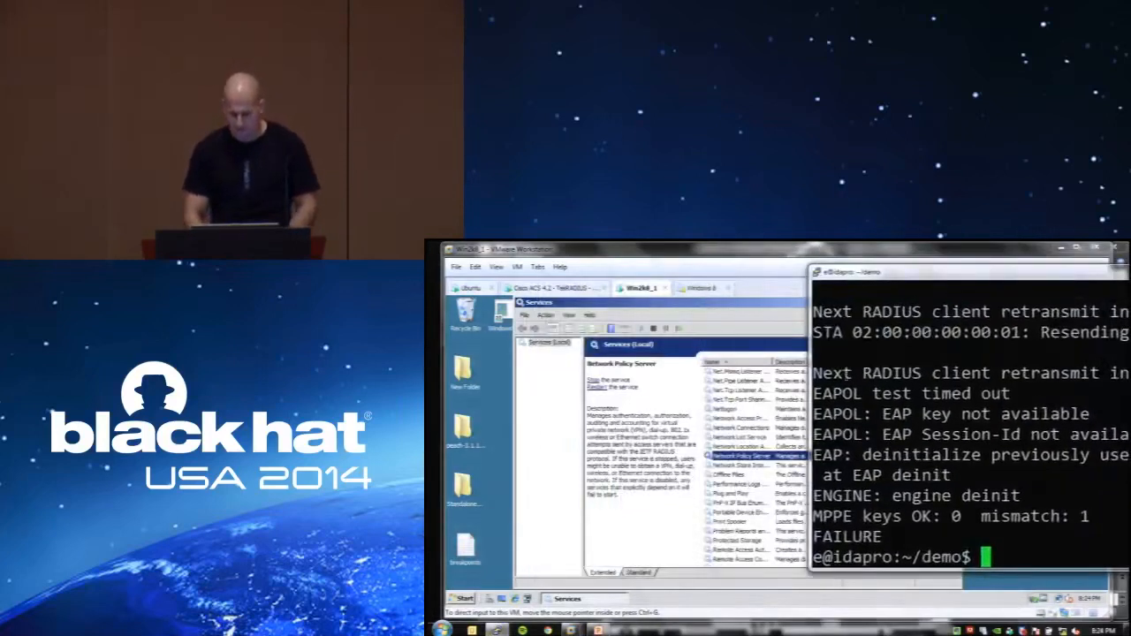
- Run ./fuzzewuze.sh in the SSH terminal to fuzz the RADIUS server
{"action": "type", "text": "./fuzzewuze.sh"}
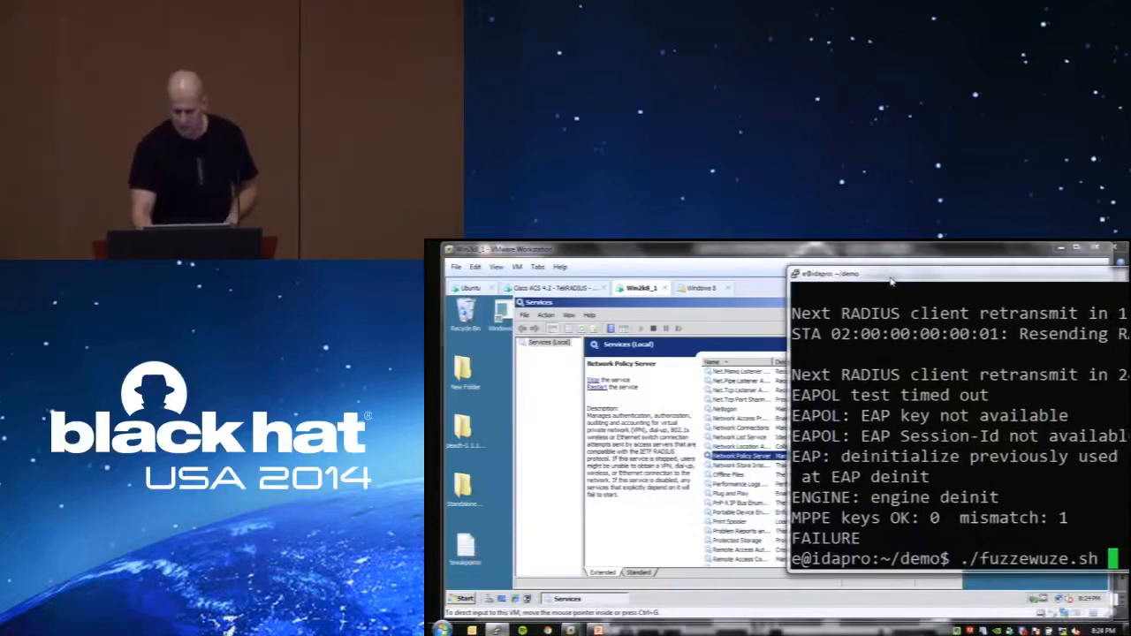
{"action": "key", "text": "enter"}
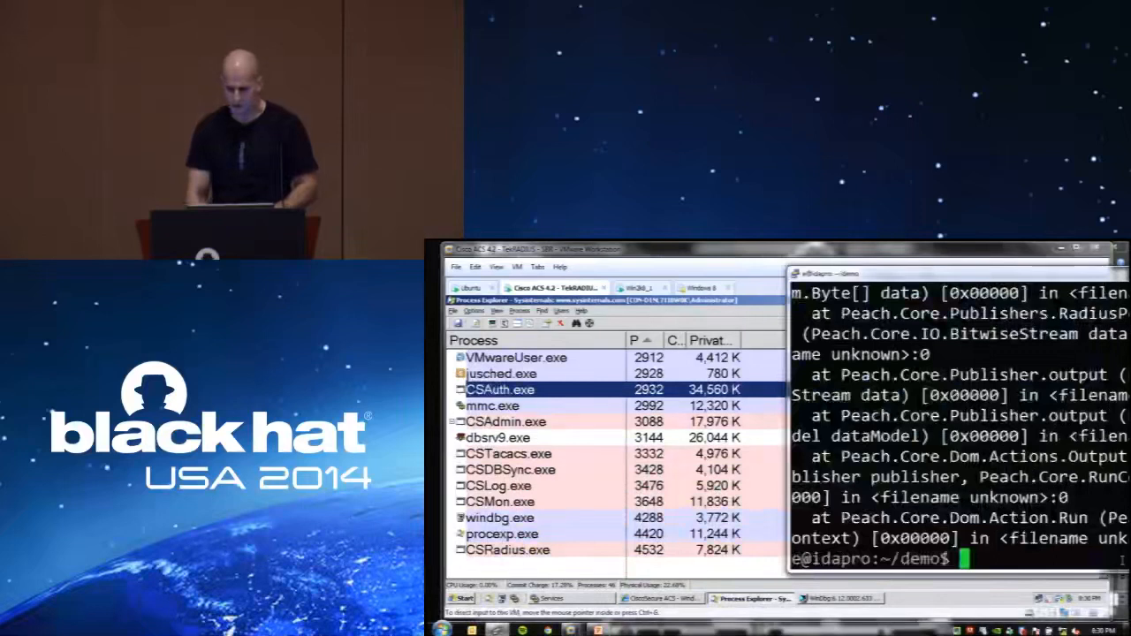
- Run ./orly.sh eap, then select the spawned calc.exe in Process Explorer
{"action": "type", "text": "./orly.sh eap"}
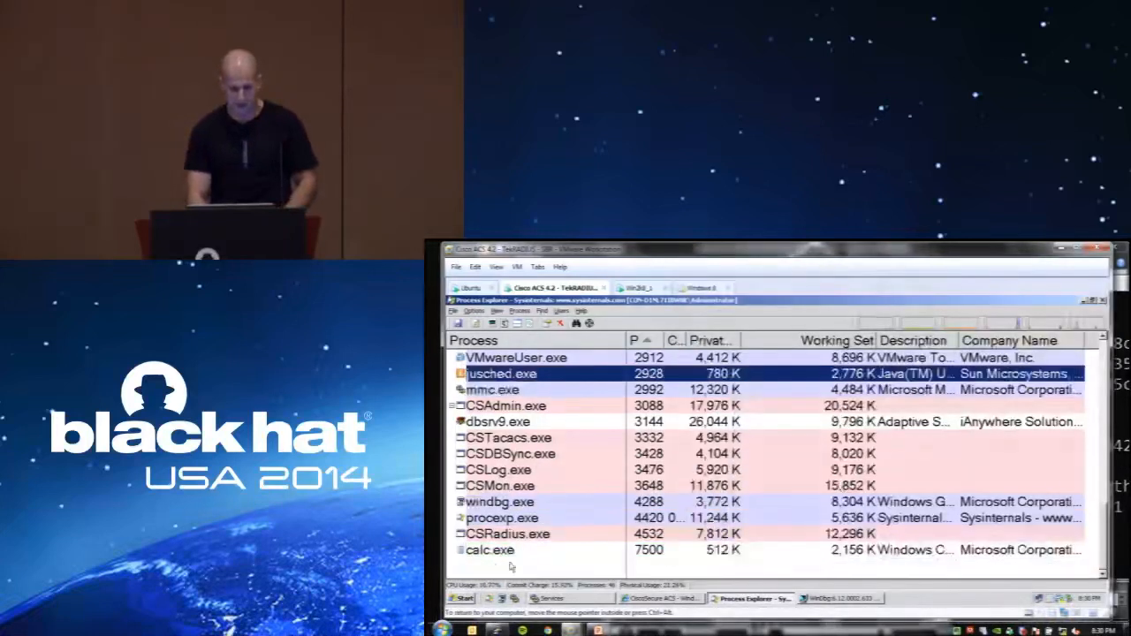
{"action": "left_click", "coordinate": [489, 549]}
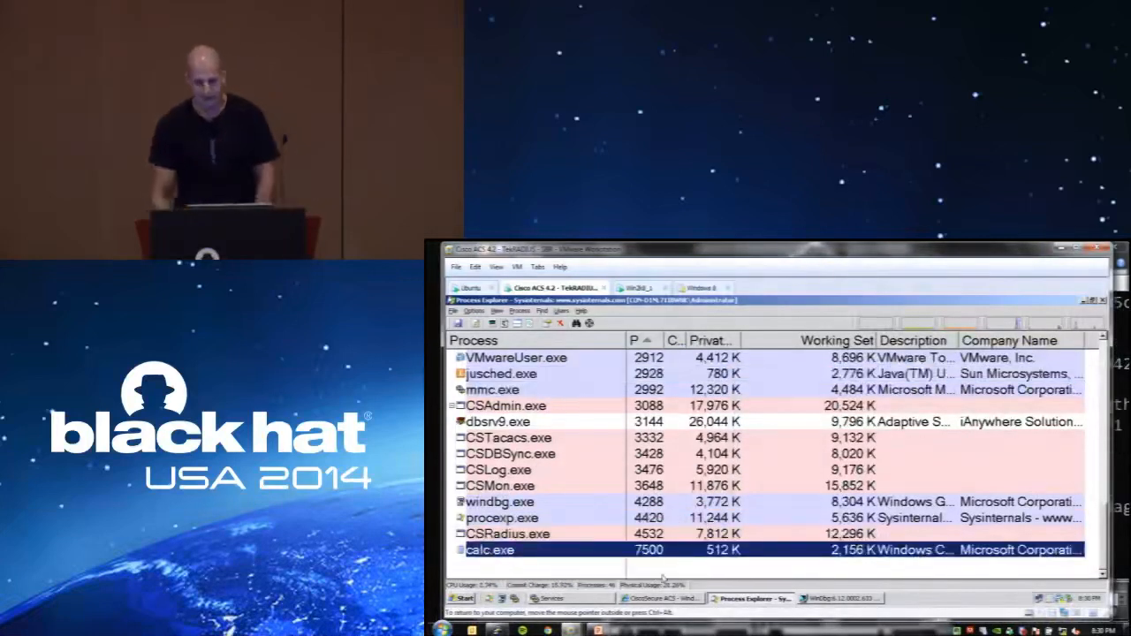